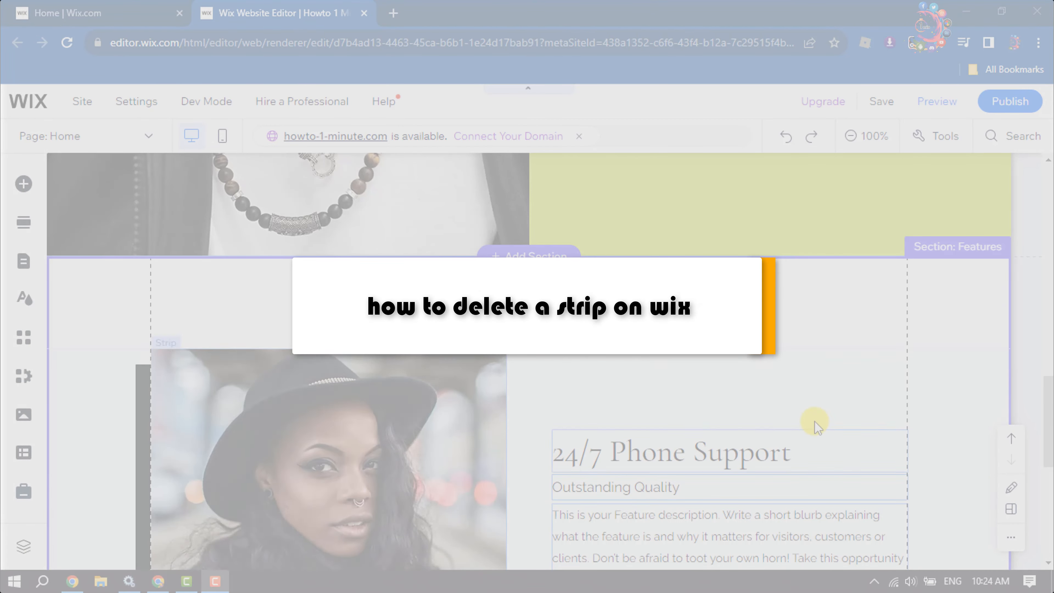
# Bring up the Add Elements panel to insert a Hello. strip on the homepage.
pyautogui.scroll(-3)
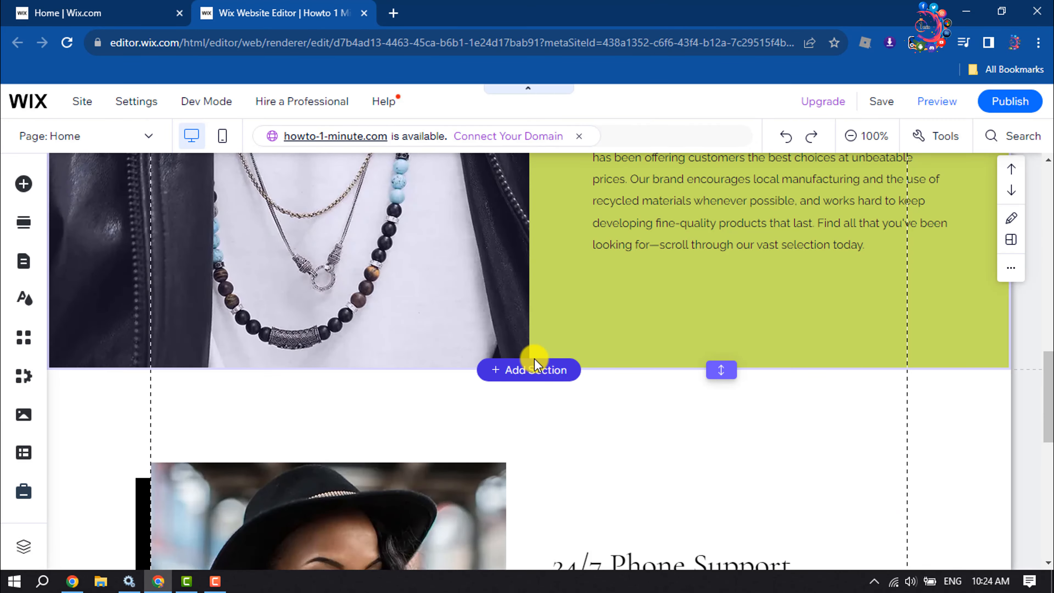
pyautogui.moveTo(535, 328)
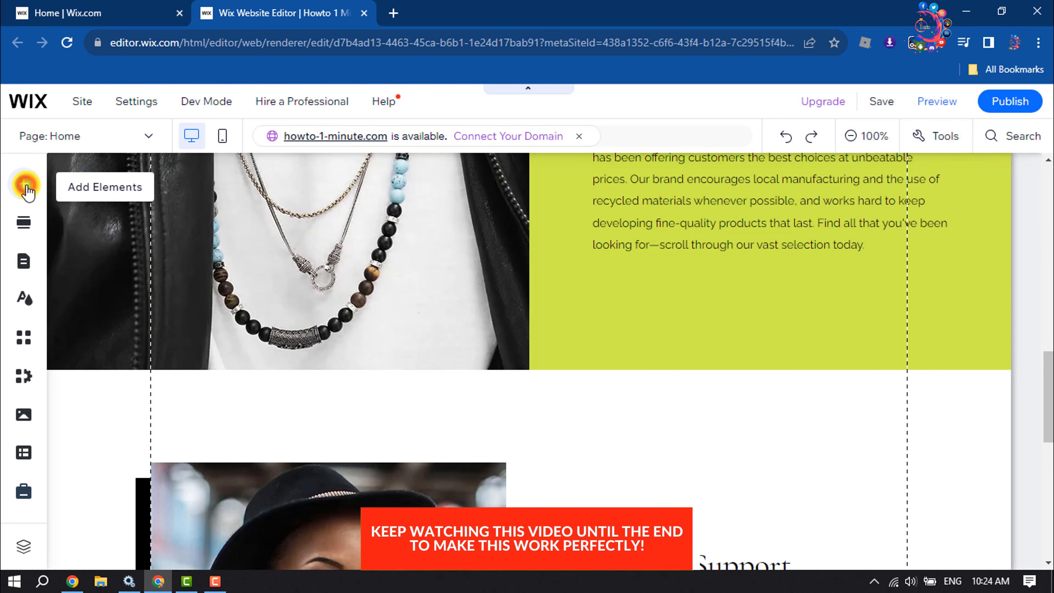
pyautogui.click(23, 186)
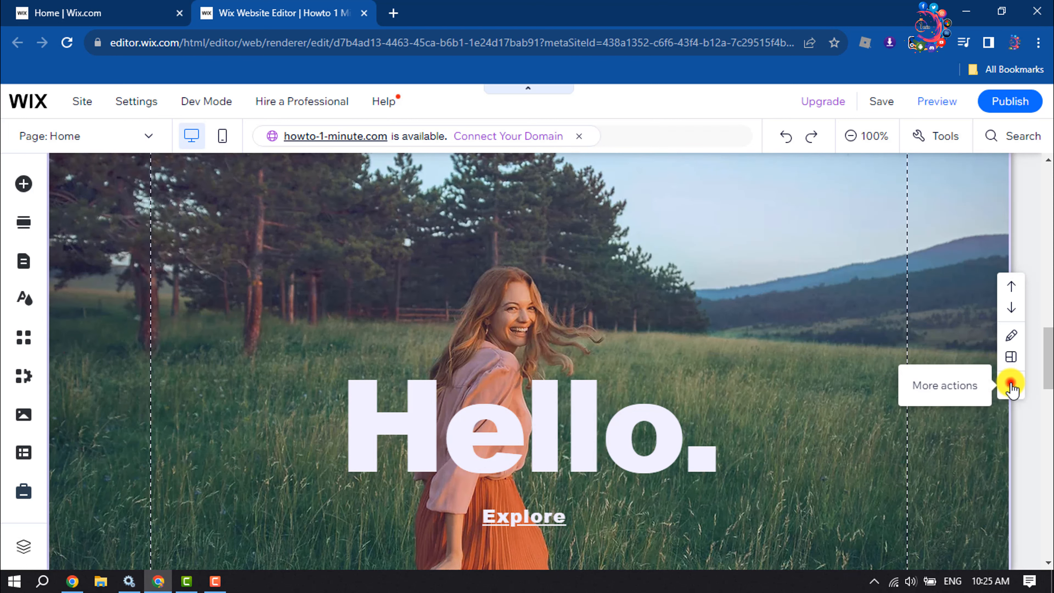
pyautogui.click(1011, 386)
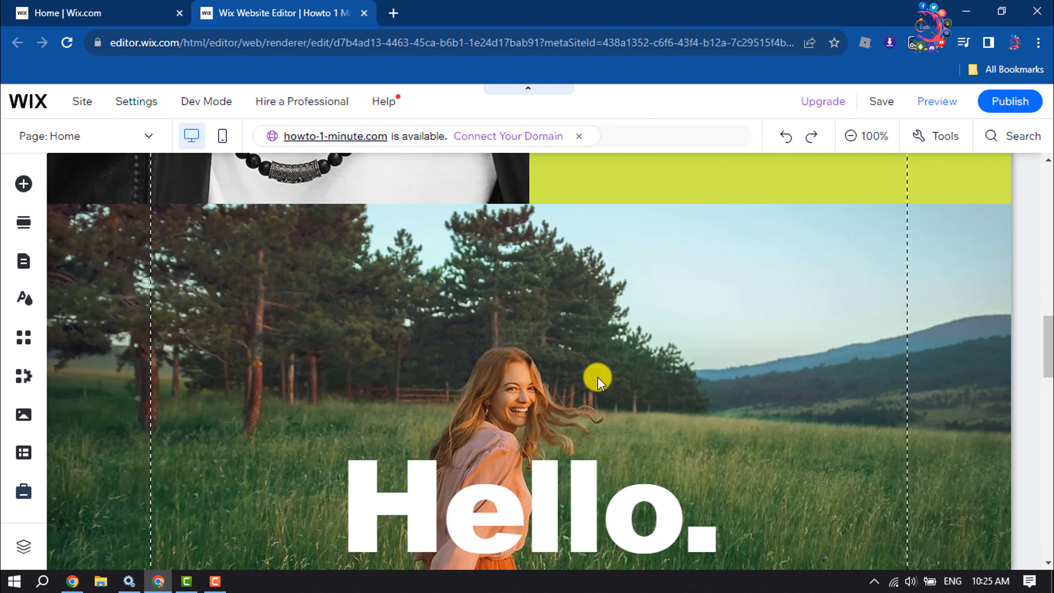
# Move the Hello. heading group out of the meadow strip, leaving only the photo.
pyautogui.scroll(-3)
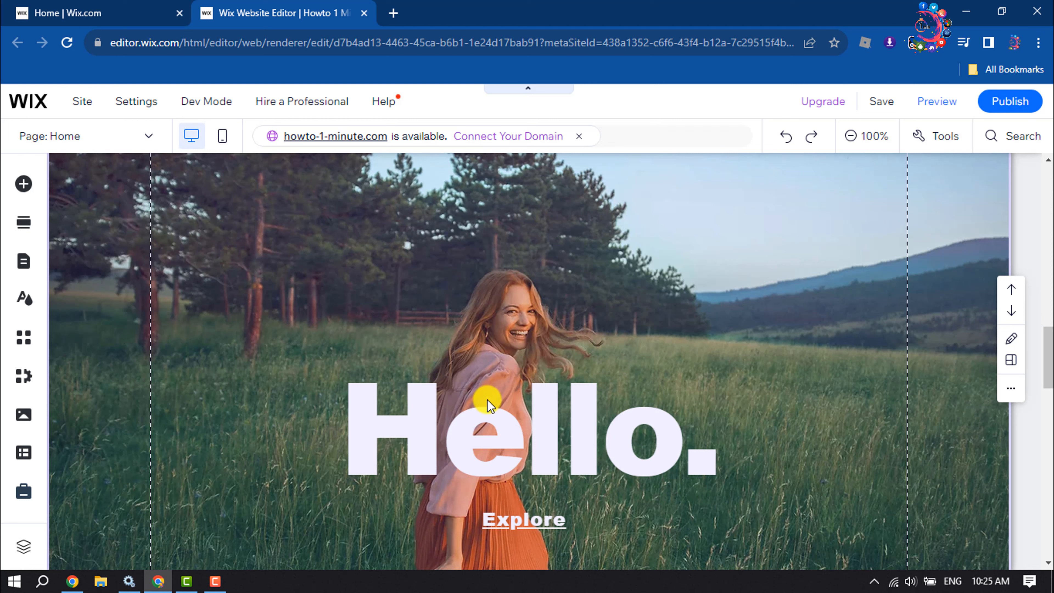
pyautogui.click(490, 405)
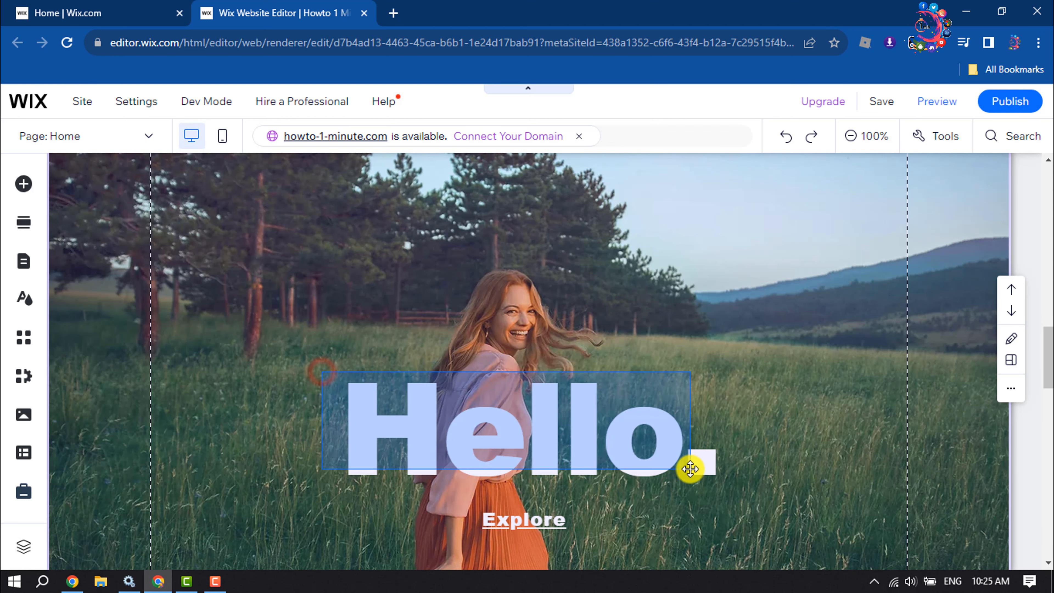
pyautogui.moveTo(690, 469); pyautogui.dragTo(725, 525)
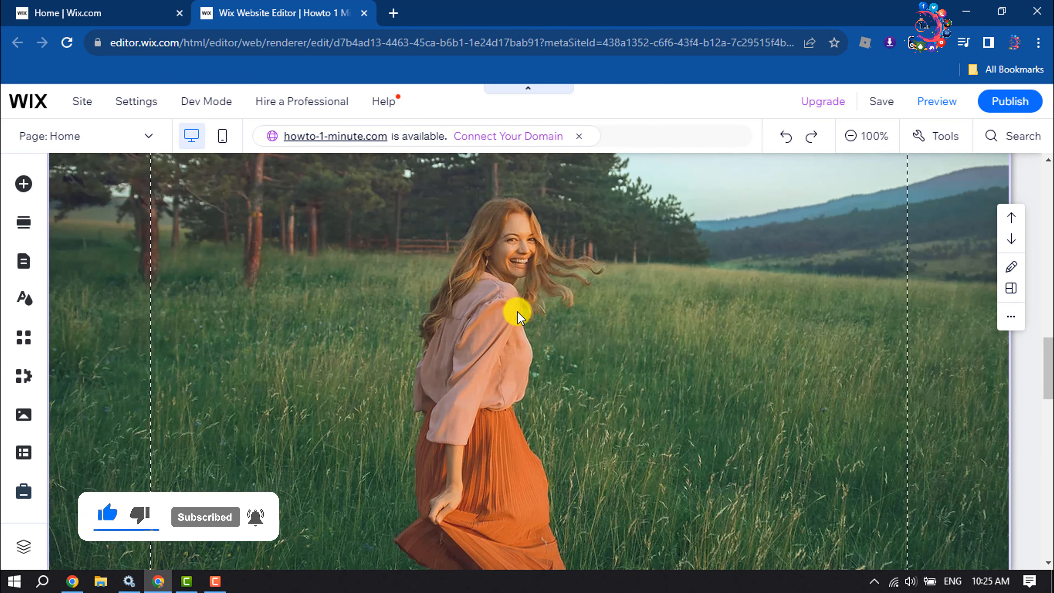
# Delete the meadow photo strip via its More actions menu, keeping the Hello. group.
pyautogui.click(518, 316)
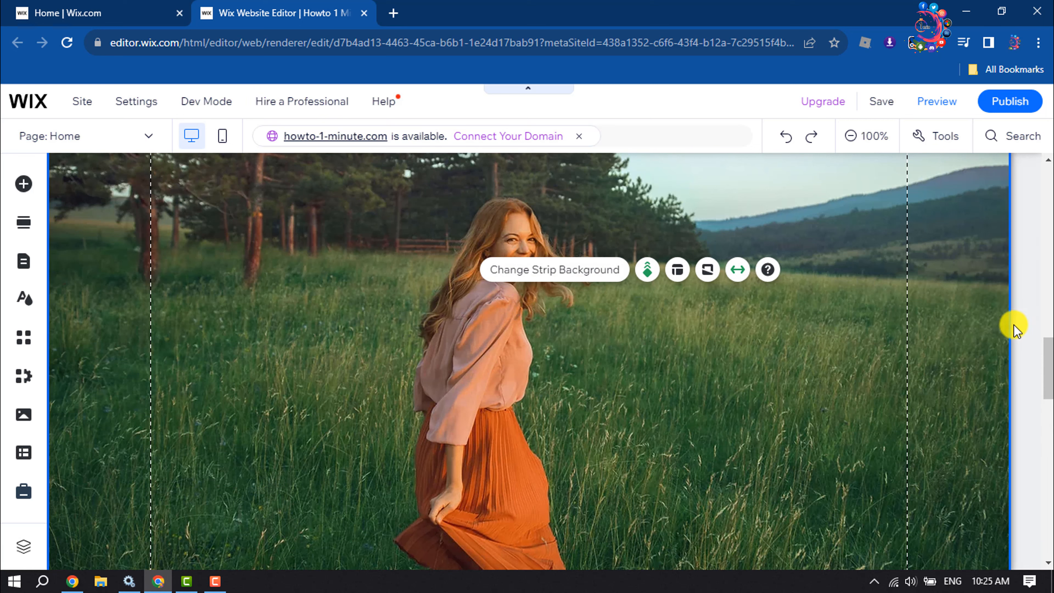
pyautogui.click(1011, 316)
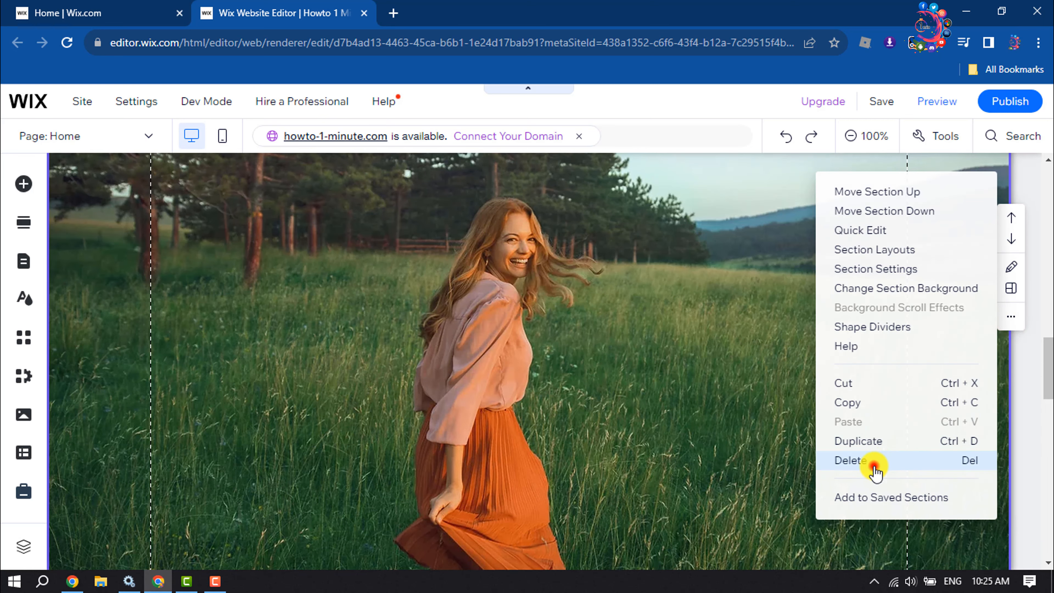
pyautogui.click(850, 461)
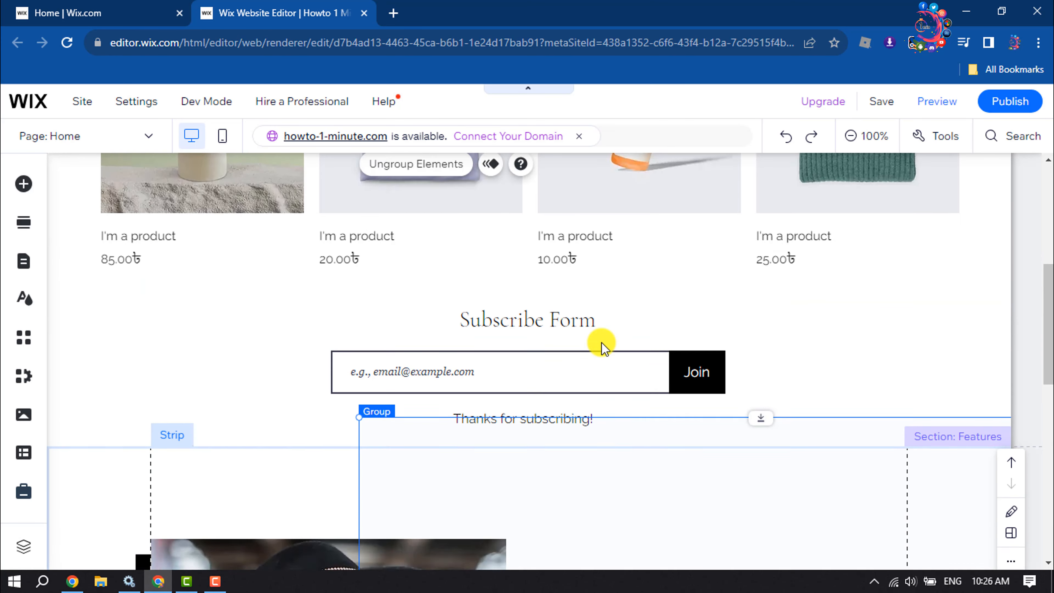
# Scroll down to check the Hello. group now sits over the Features section photo.
pyautogui.scroll(-3)
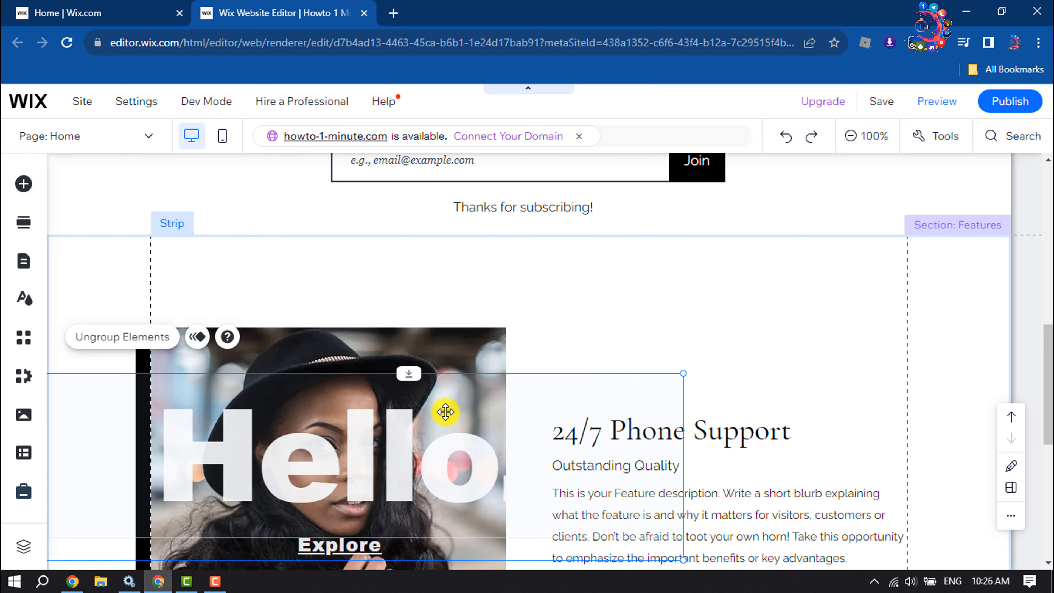
pyautogui.scroll(-3)
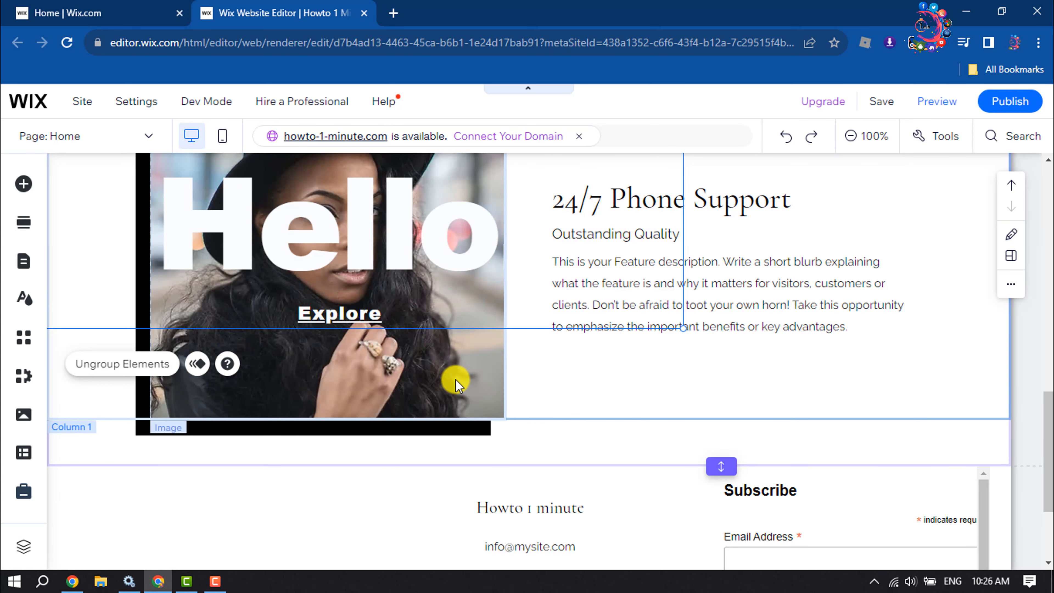